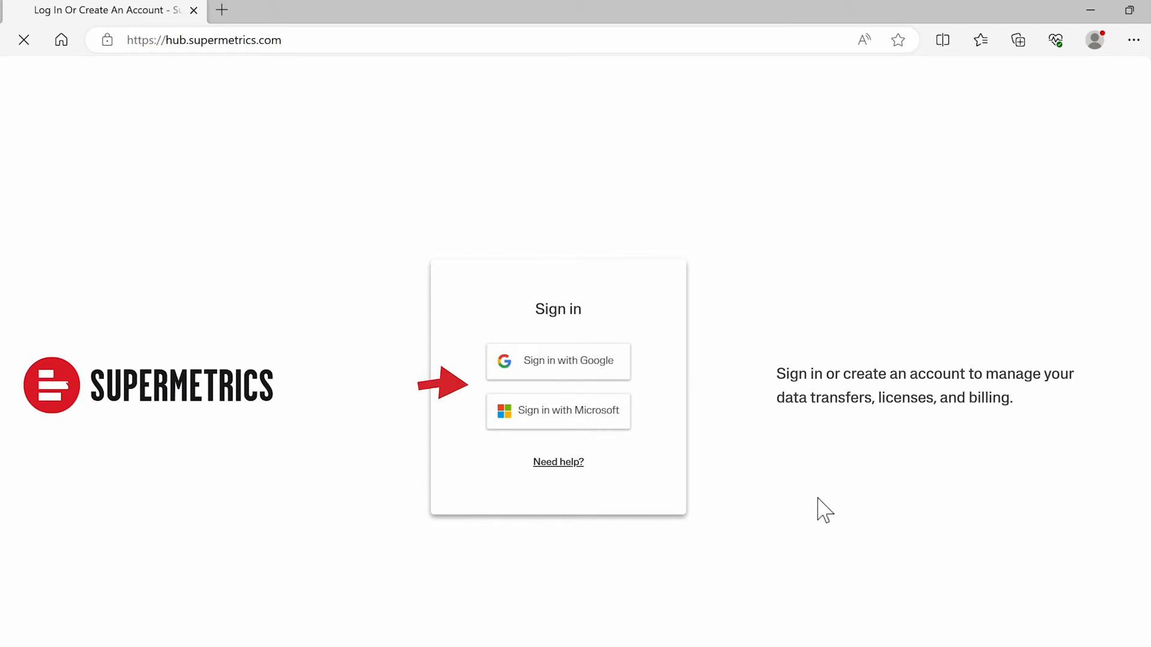
# Sign in to the Supermetrics Hub account to reach the Data sources page.
pyautogui.click(557, 360)
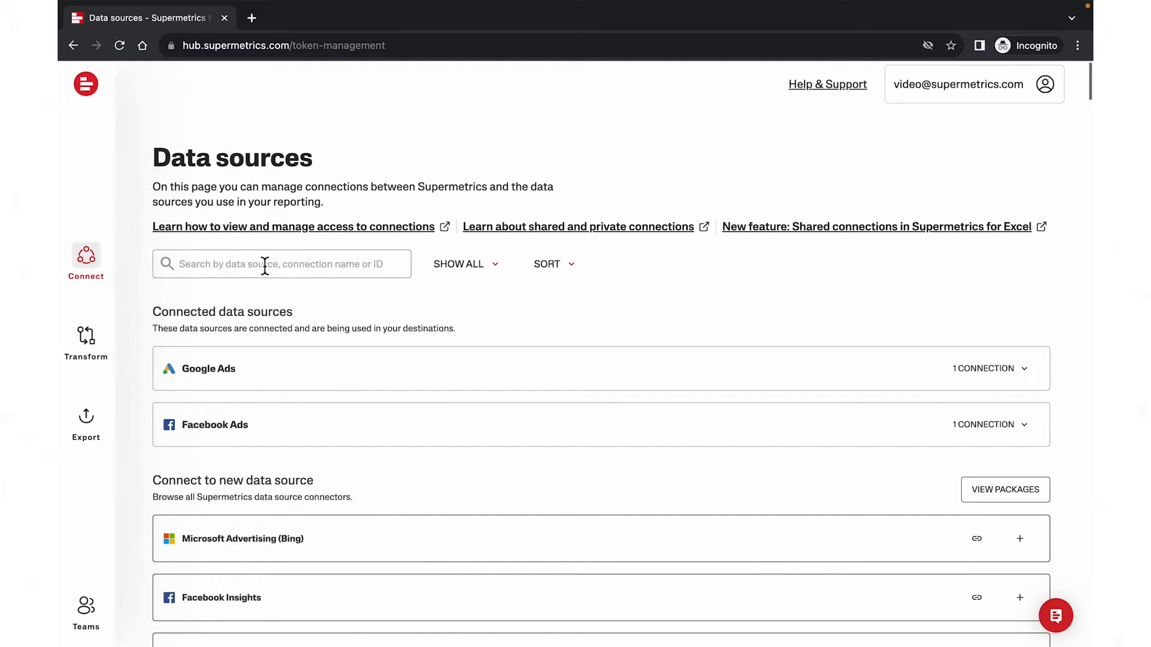
# Search the data sources for 'google analy' and start connecting Google Analytics 4.
pyautogui.click(282, 263)
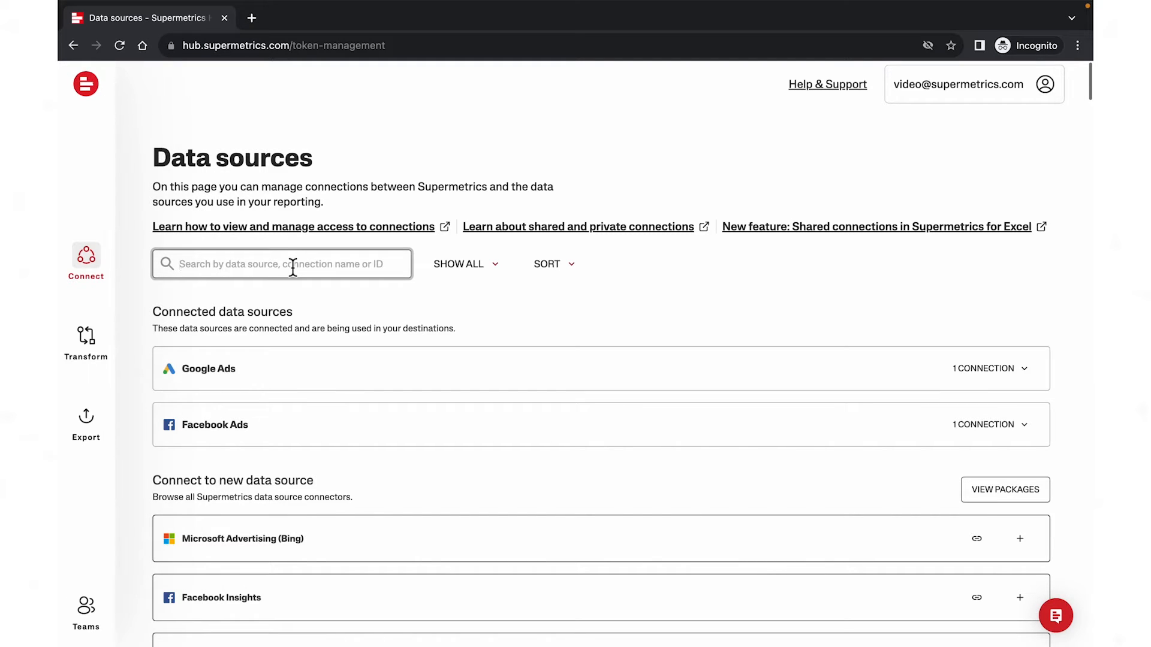
pyautogui.write('google analyti')
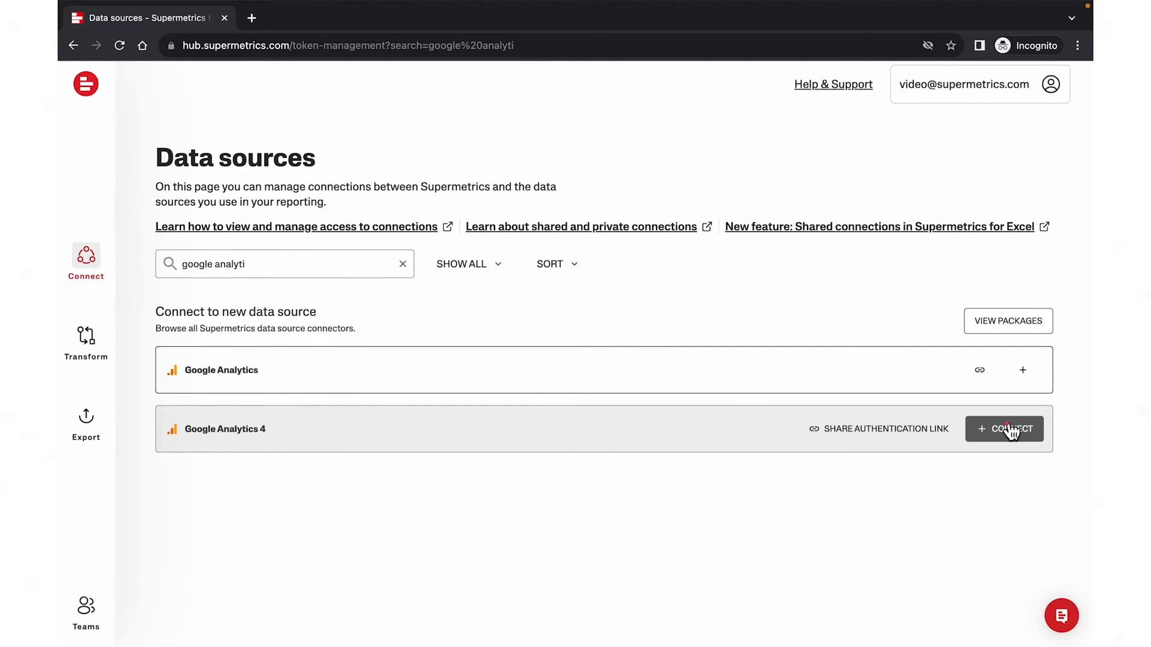
pyautogui.click(1004, 429)
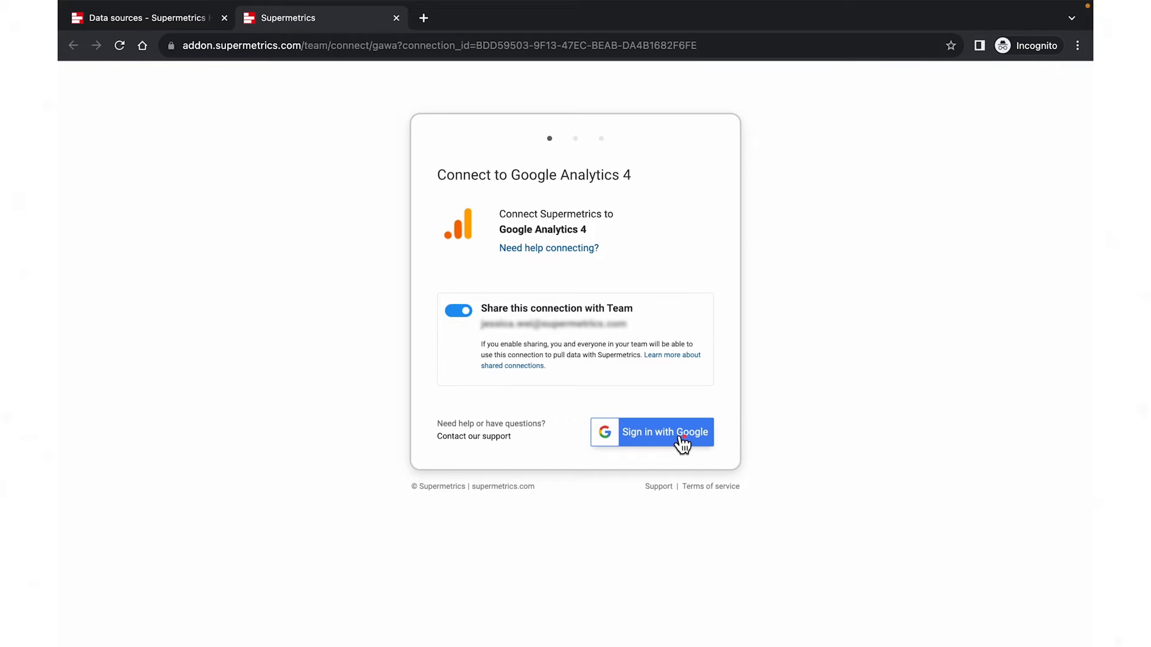
# Authorize Google Analytics 4 with the Google account and grant Supermetrics access.
pyautogui.click(664, 432)
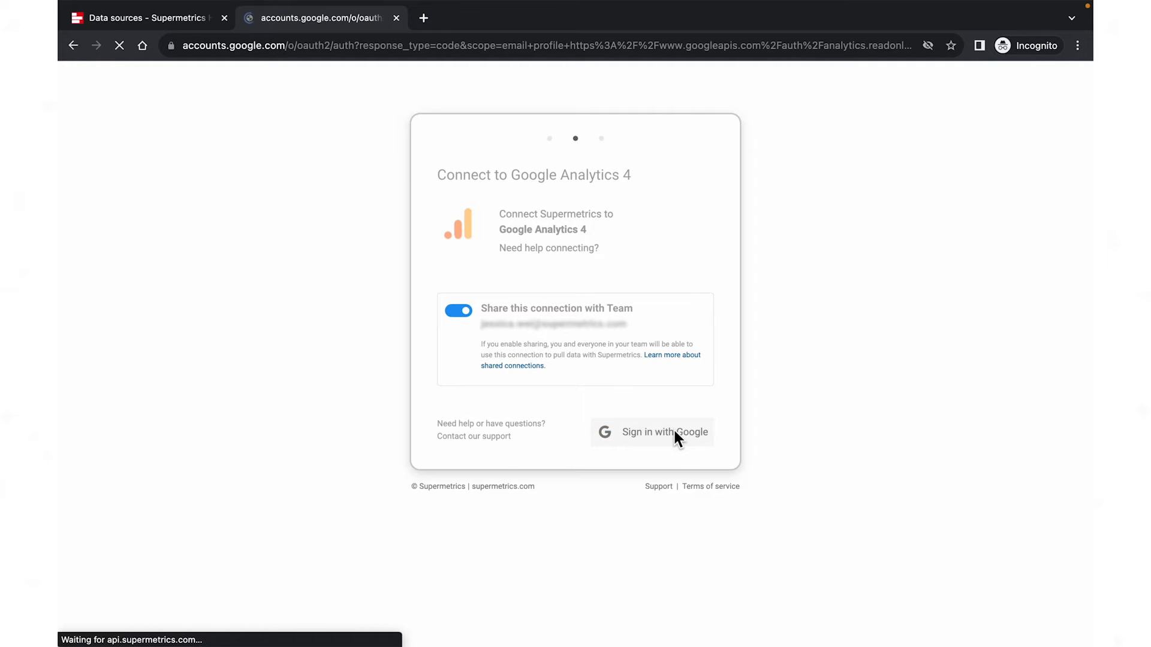
pyautogui.click(663, 432)
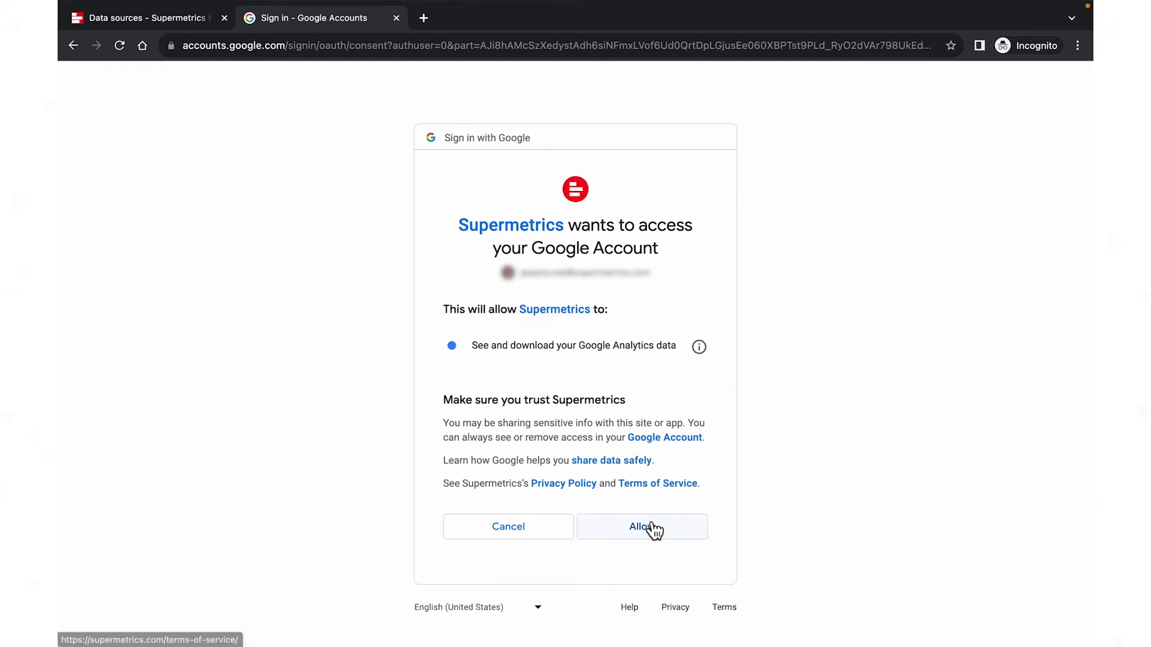
pyautogui.click(640, 527)
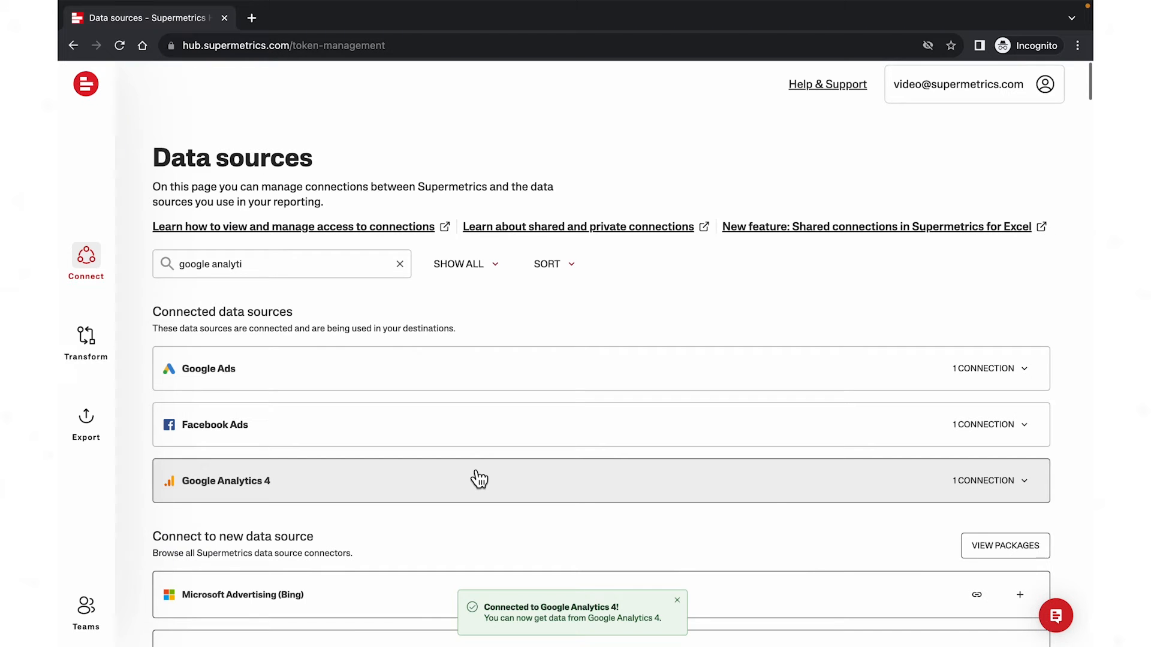
pyautogui.click(479, 481)
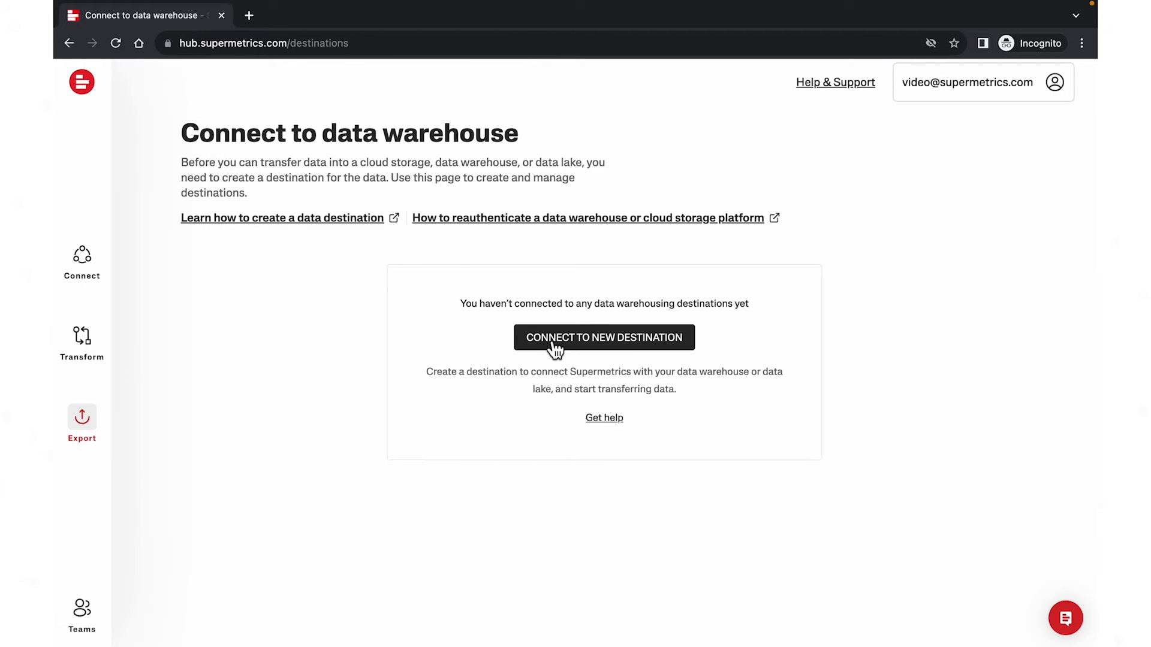
# Start a new warehouse destination and choose BigQuery as its type.
pyautogui.click(604, 337)
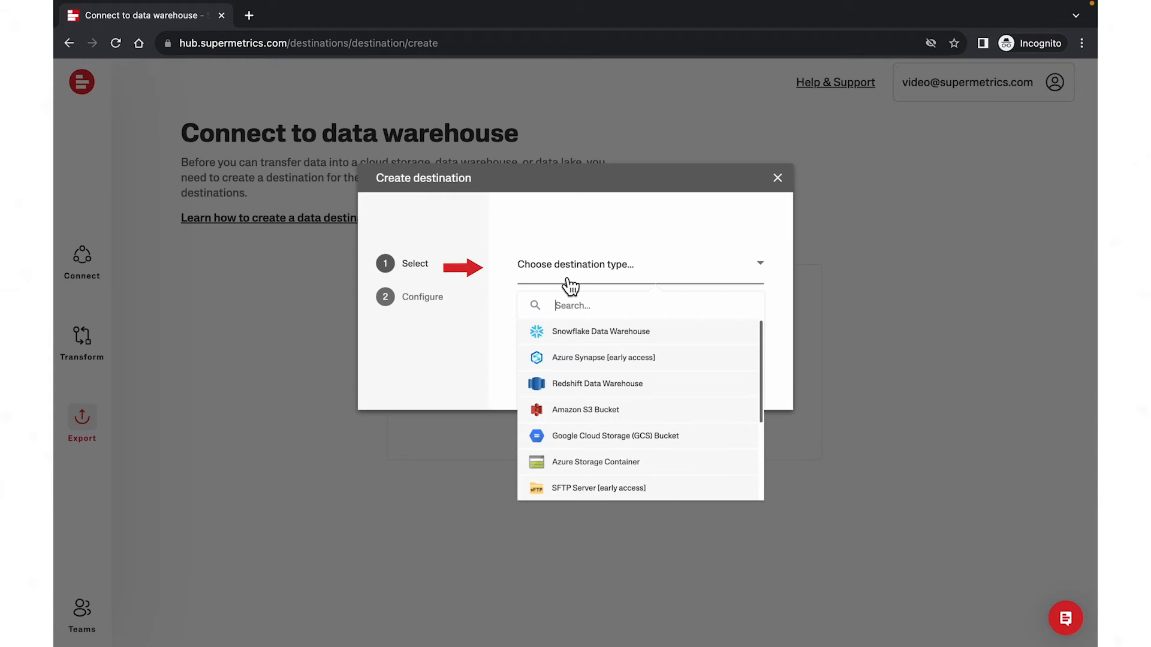
pyautogui.write('bigque')
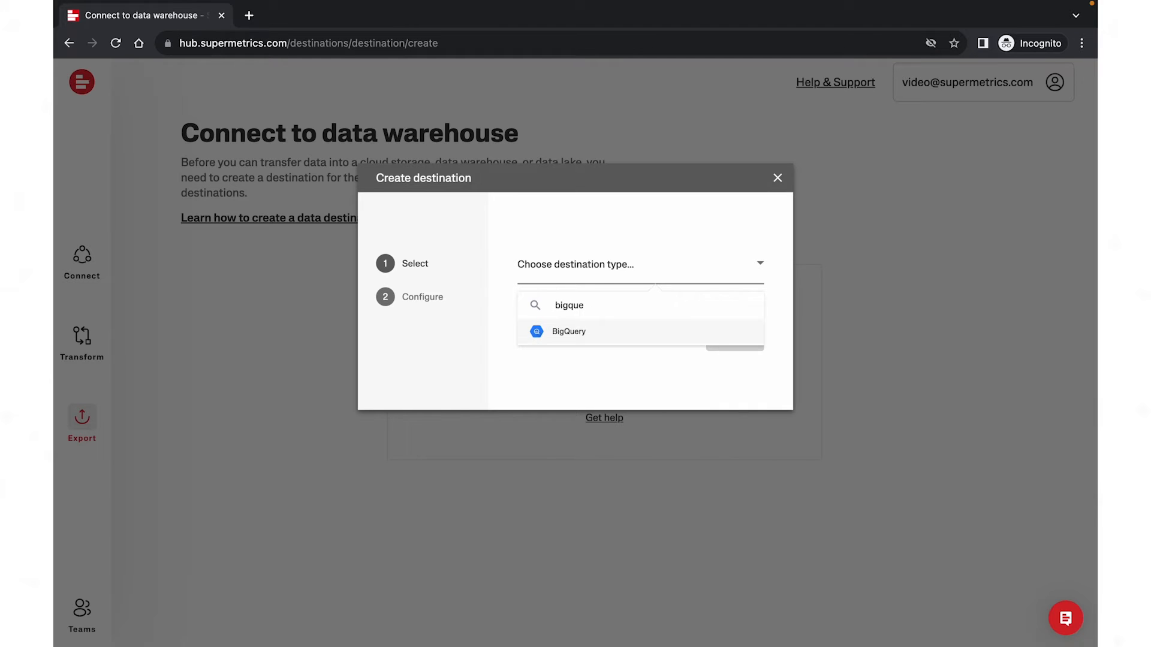
pyautogui.click(568, 331)
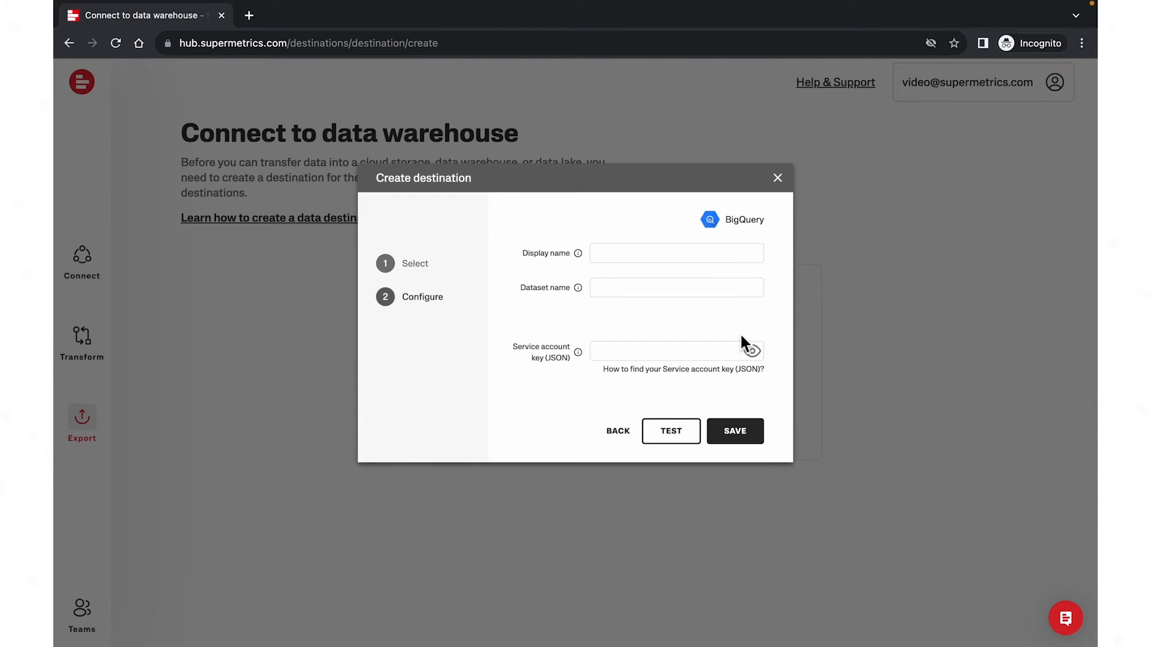
# Save the destination as 'BigQuery production' using dataset My_BigQuery_dataset.
pyautogui.click(676, 253)
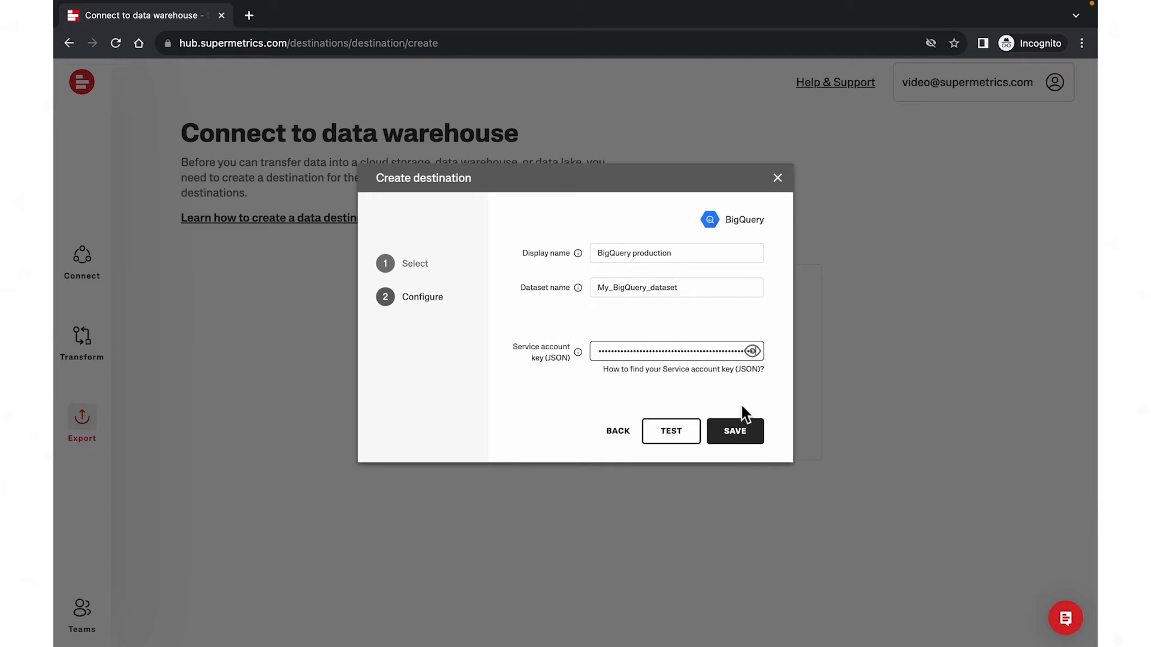
pyautogui.click(734, 431)
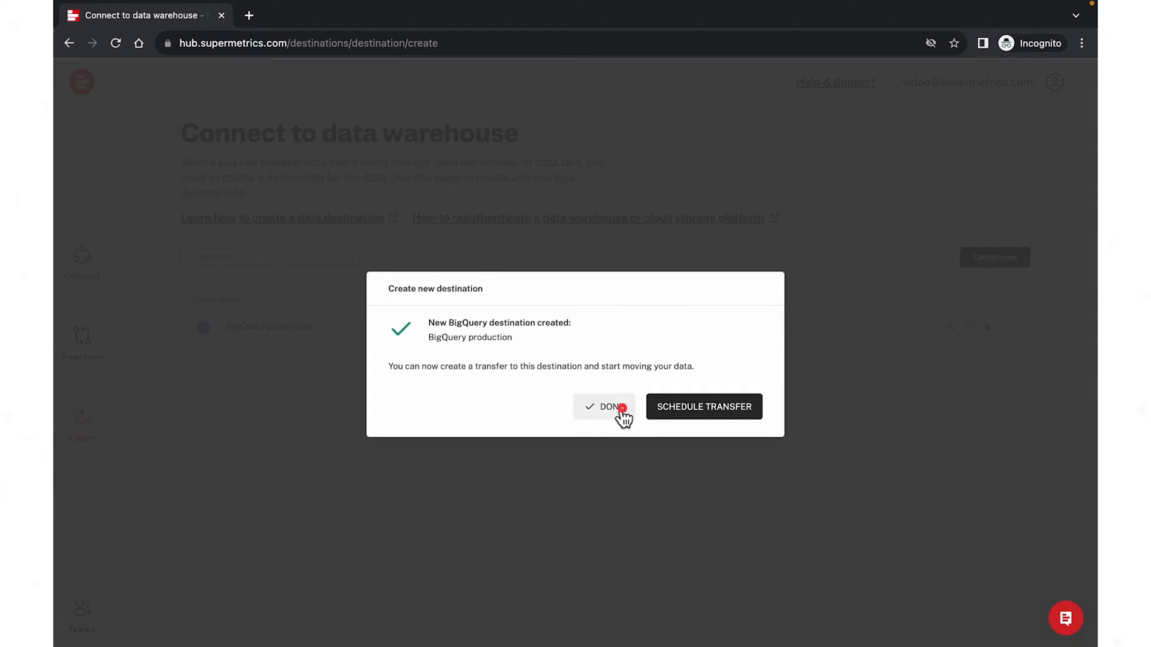
pyautogui.click(604, 407)
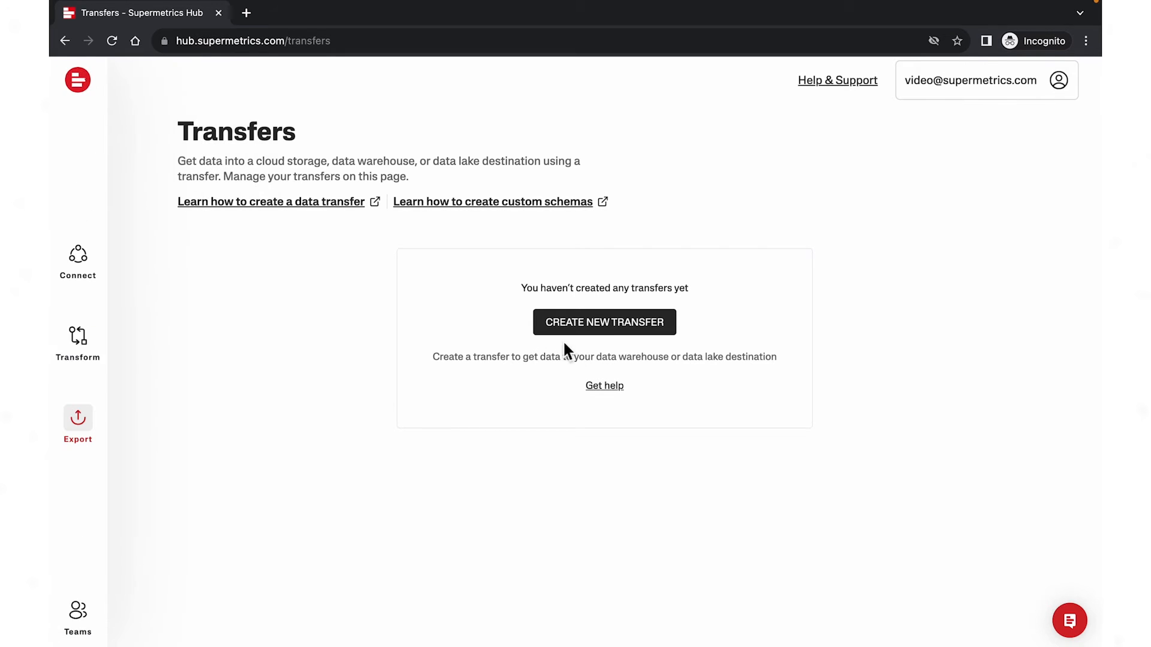
# Create a new transfer with Google Analytics 4 as its data source.
pyautogui.click(604, 321)
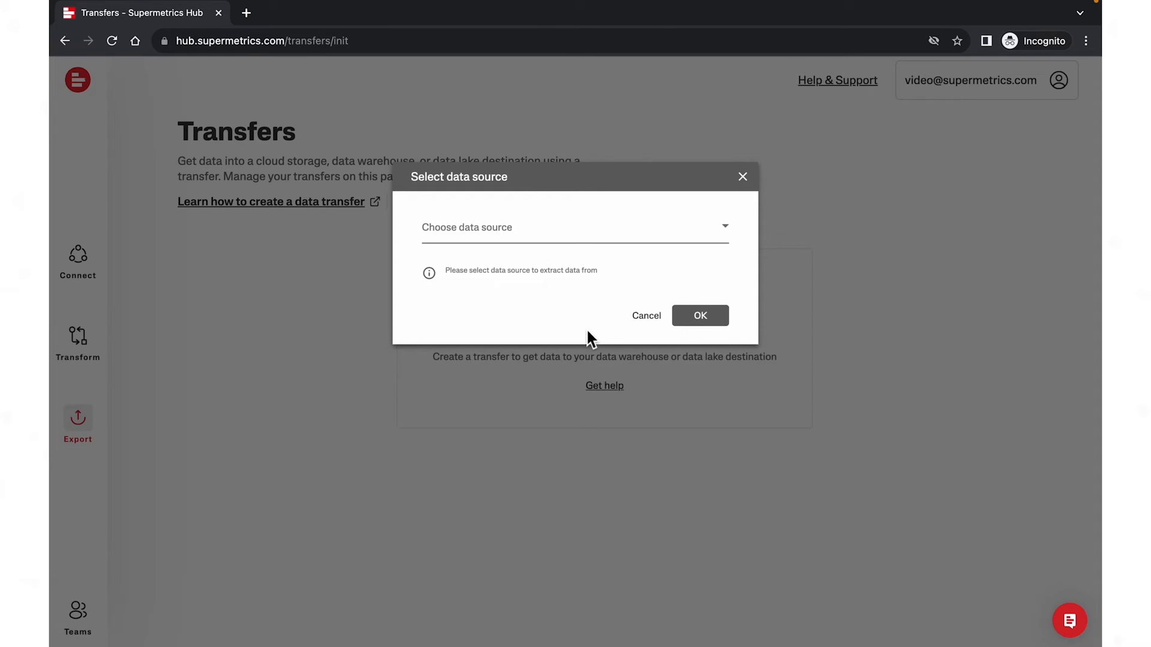
pyautogui.click(575, 227)
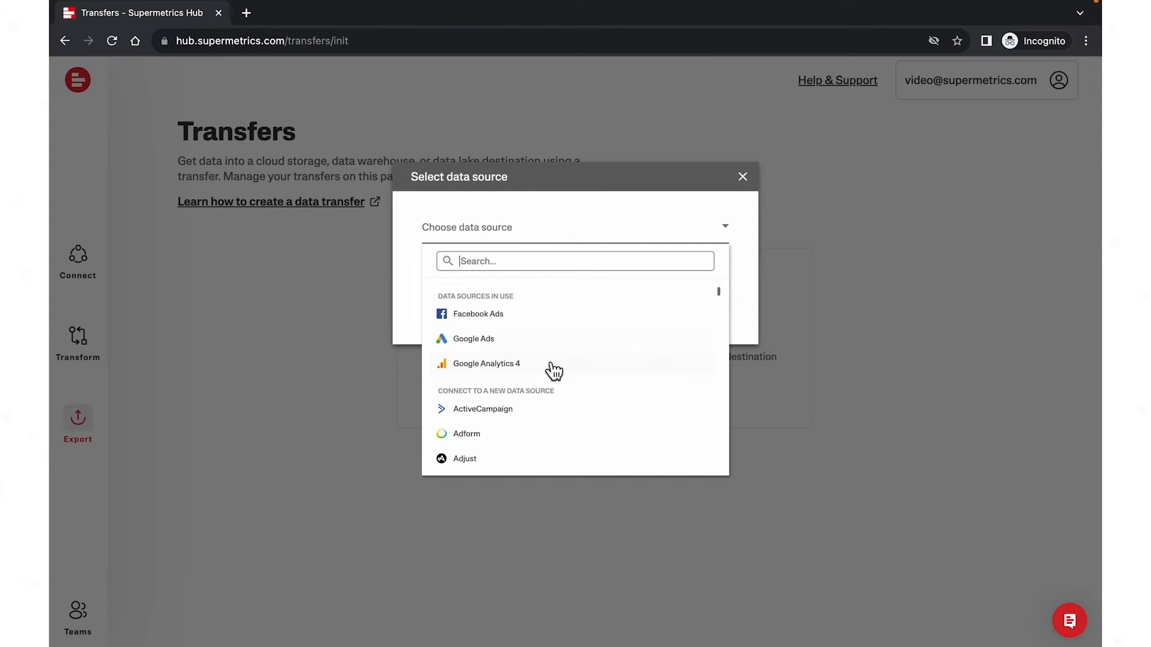
pyautogui.click(486, 364)
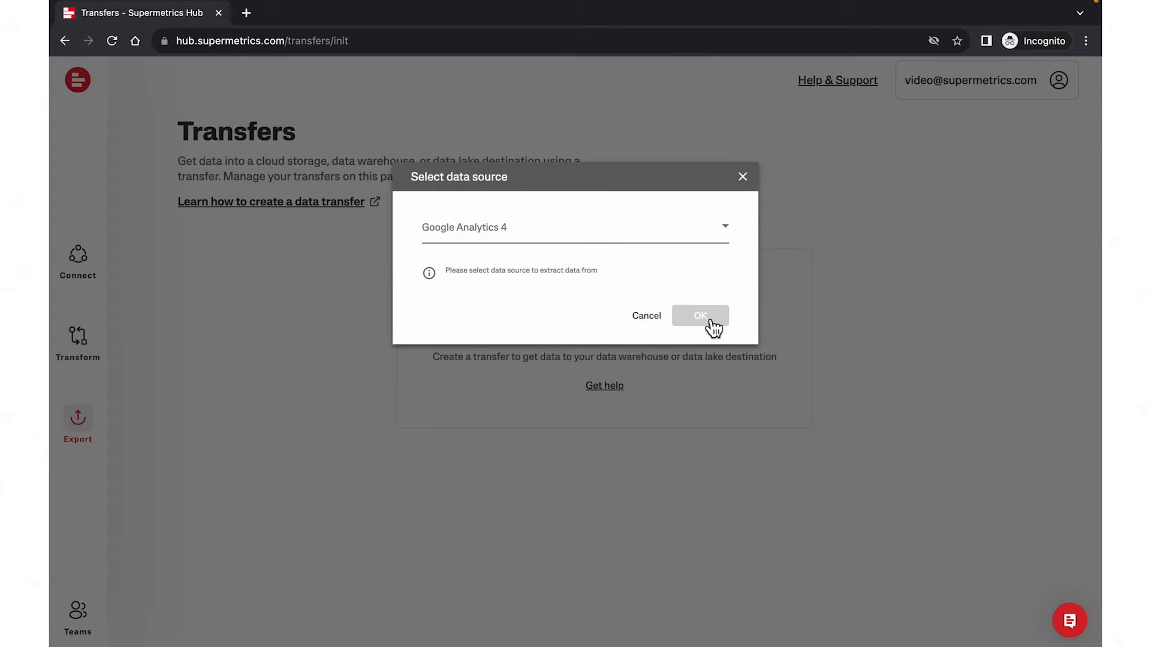
pyautogui.click(699, 315)
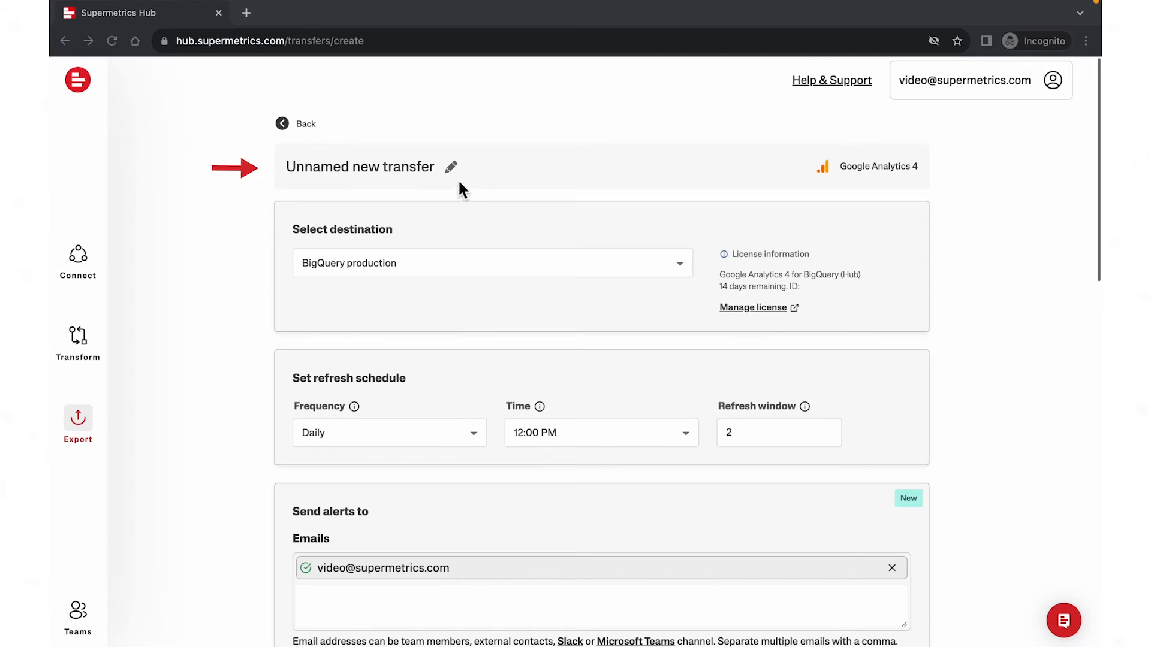
# Name the transfer 'GA4 Daily Transfer - all properties' with a 7-day refresh window.
pyautogui.write('GA4 Daily Transfer - all properties')
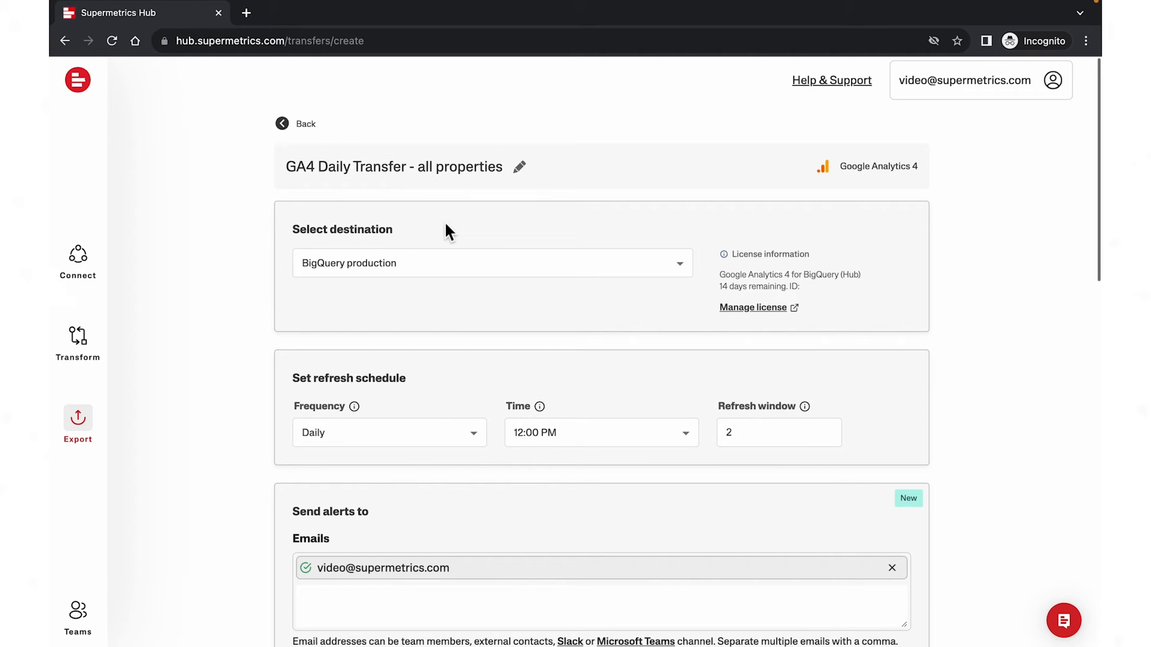
pyautogui.moveTo(468, 443)
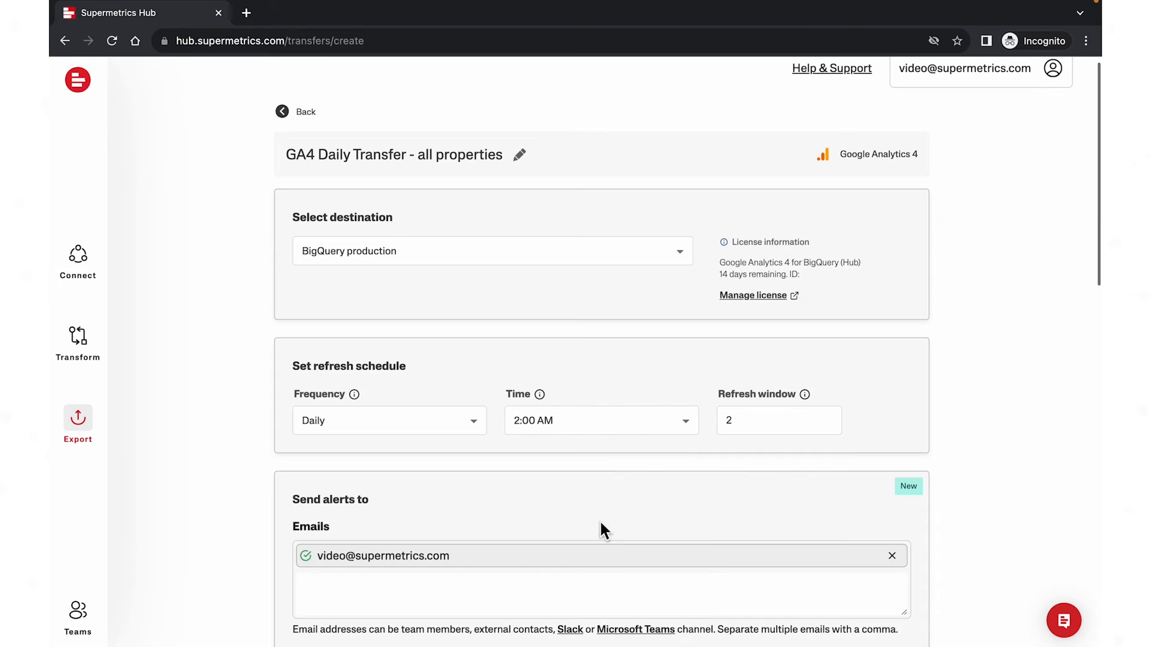
pyautogui.click(779, 419)
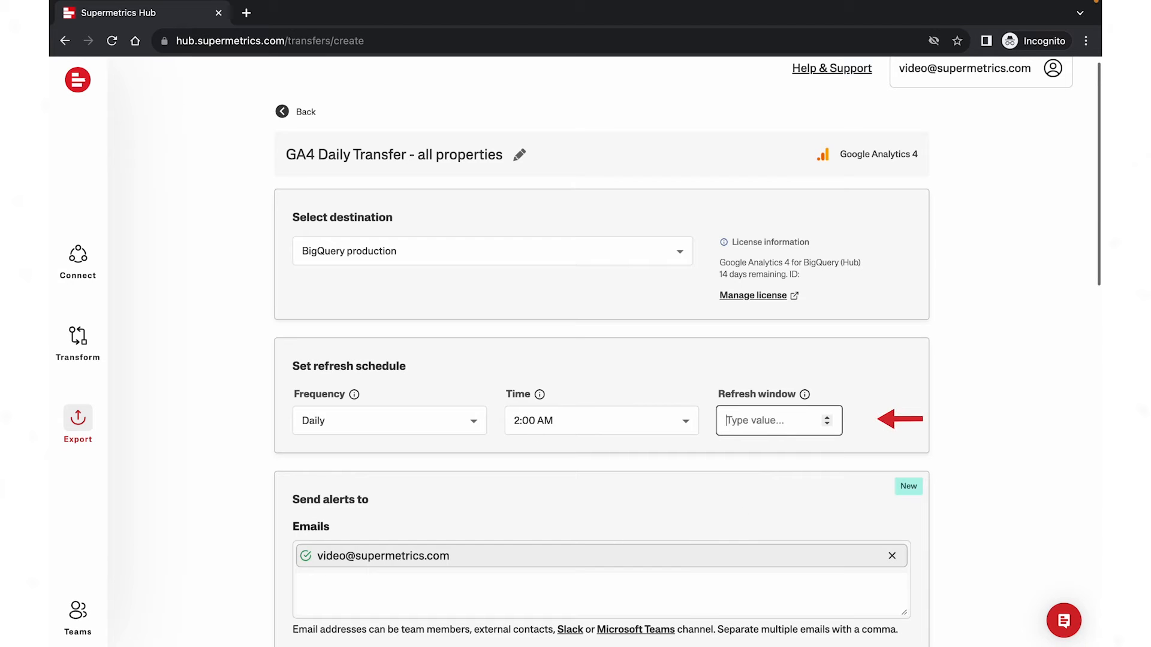
pyautogui.write('7')
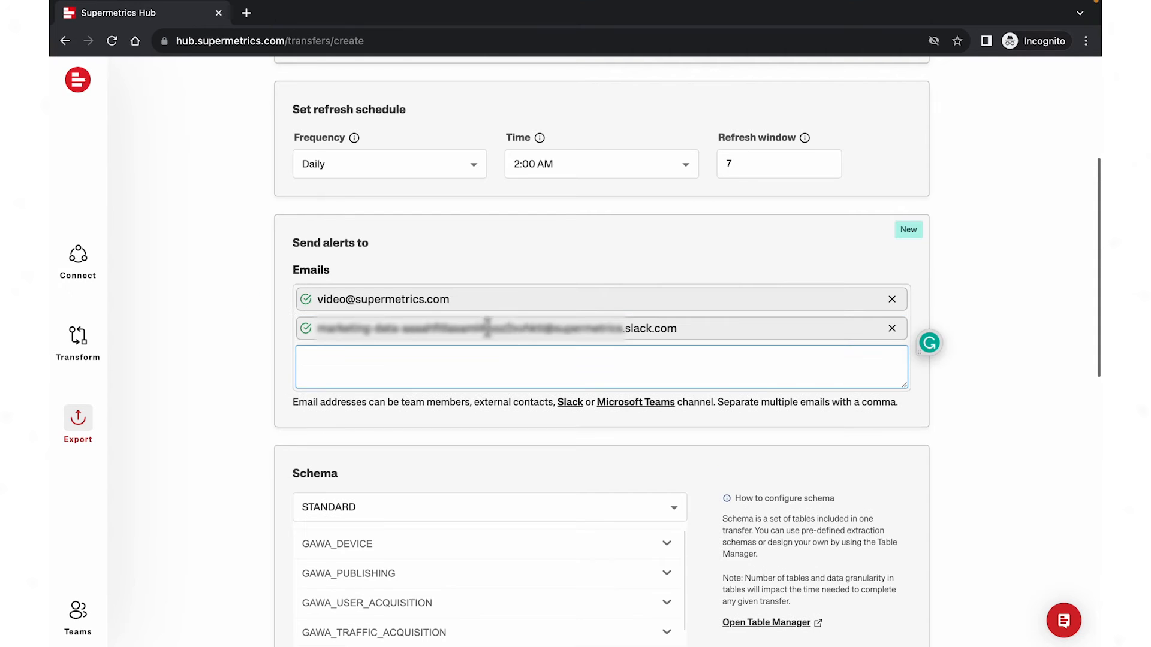
# Include all accounts' properties and create the GA4 daily transfer.
pyautogui.scroll(-3)
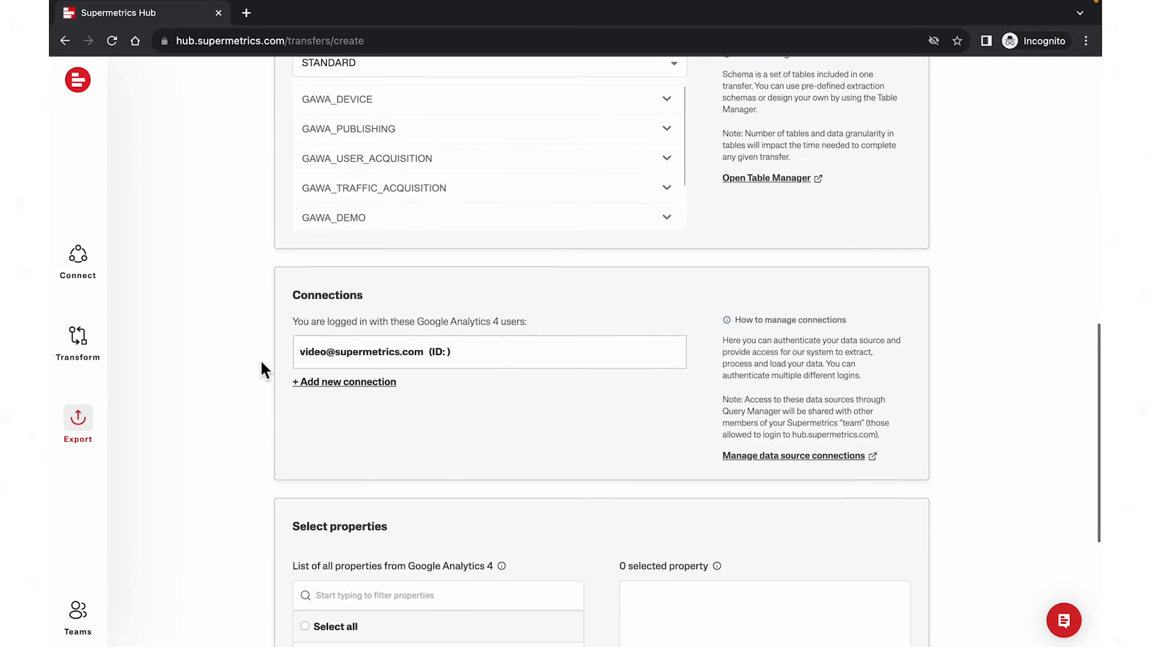
pyautogui.scroll(-3)
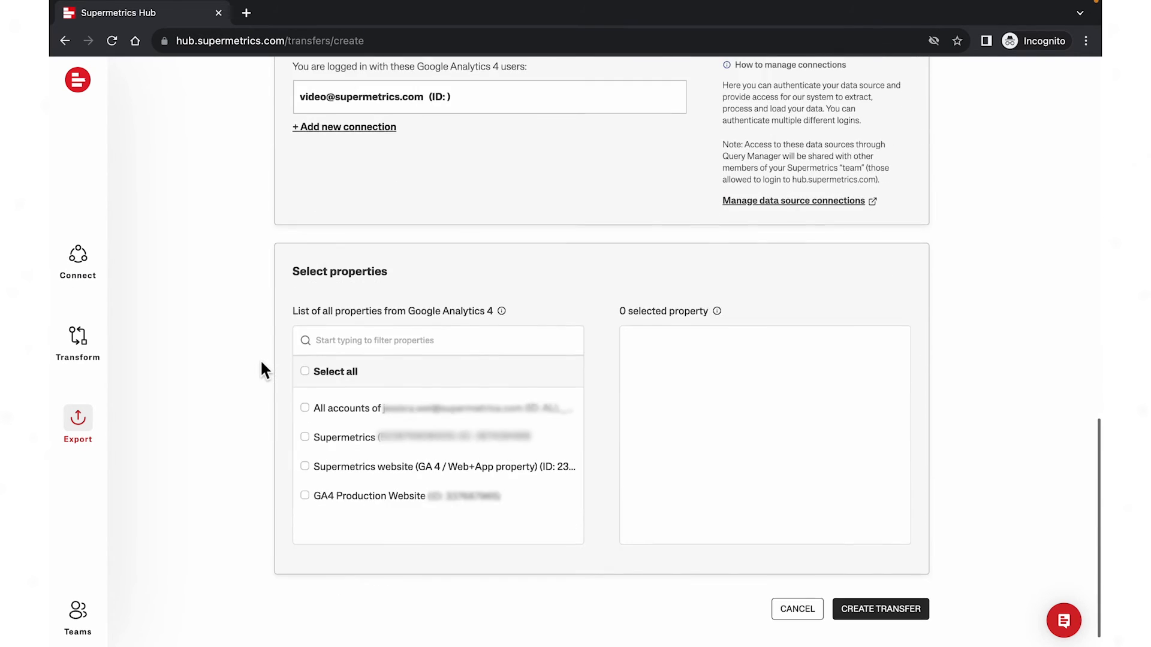
pyautogui.moveTo(316, 428)
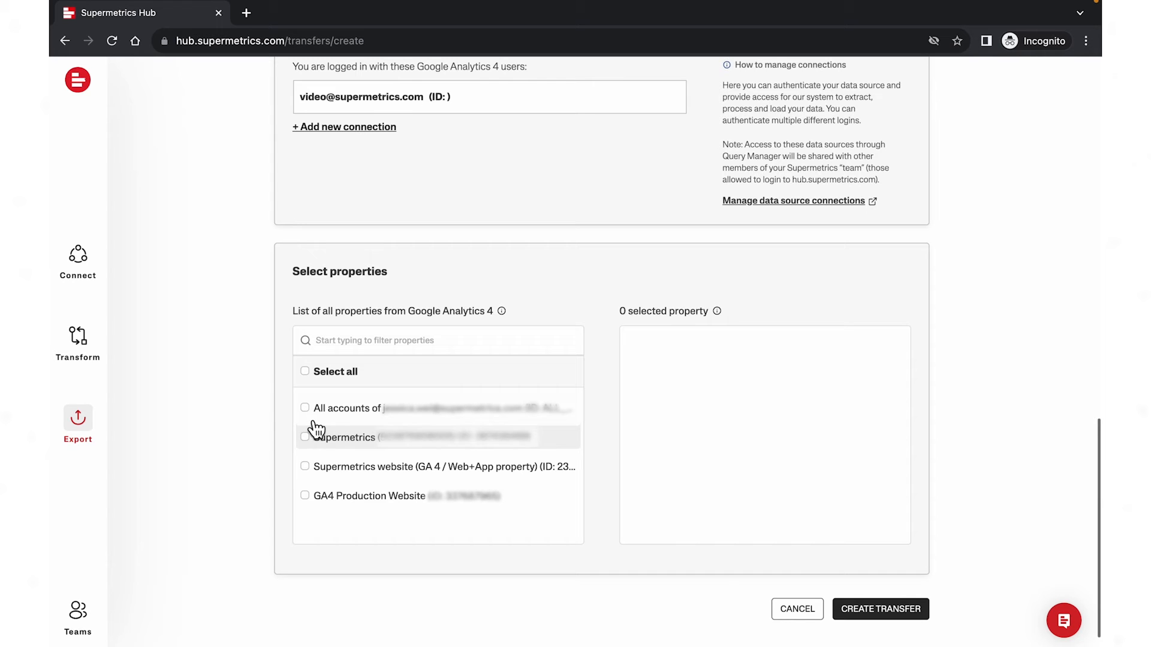
pyautogui.click(304, 409)
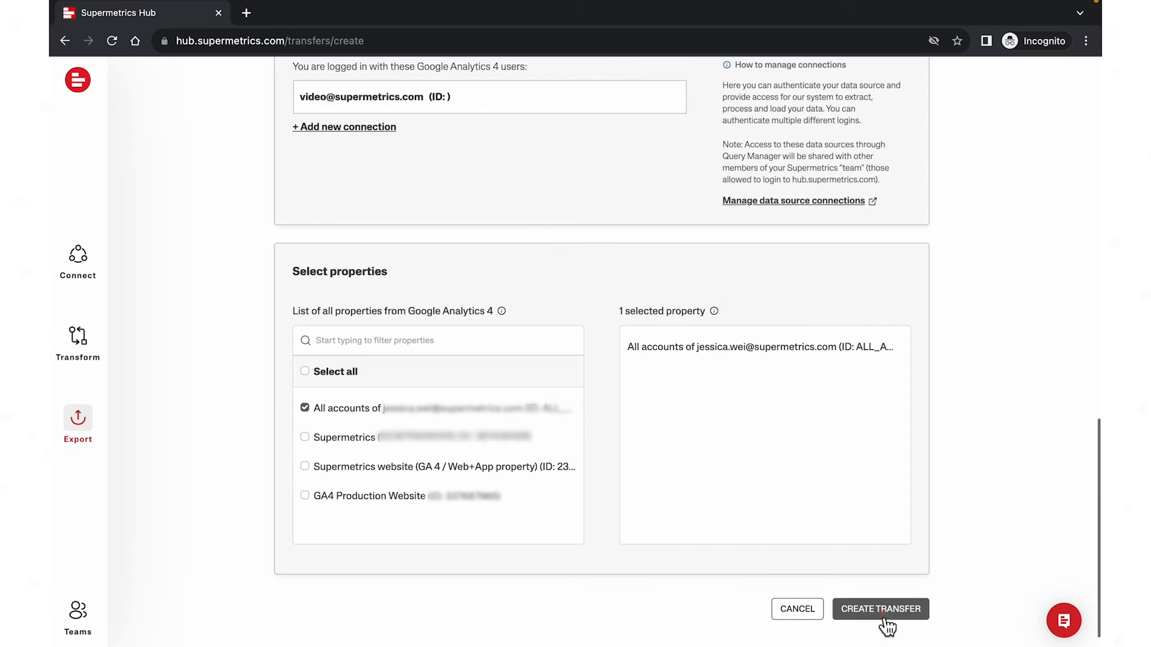
pyautogui.click(880, 609)
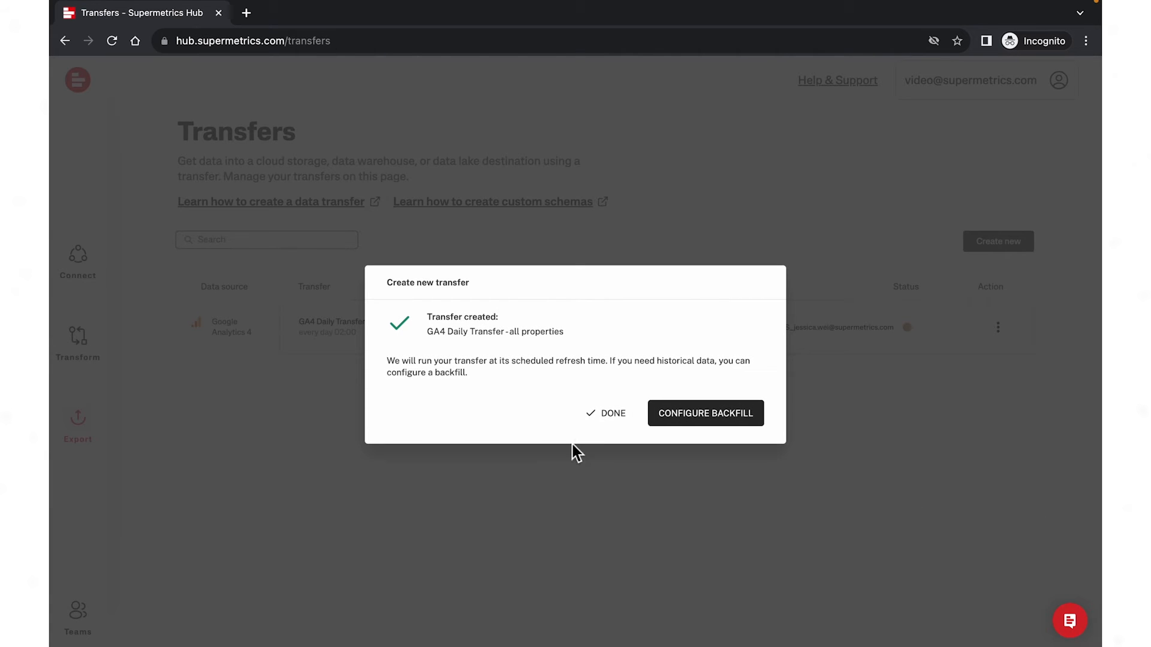
pyautogui.click(606, 413)
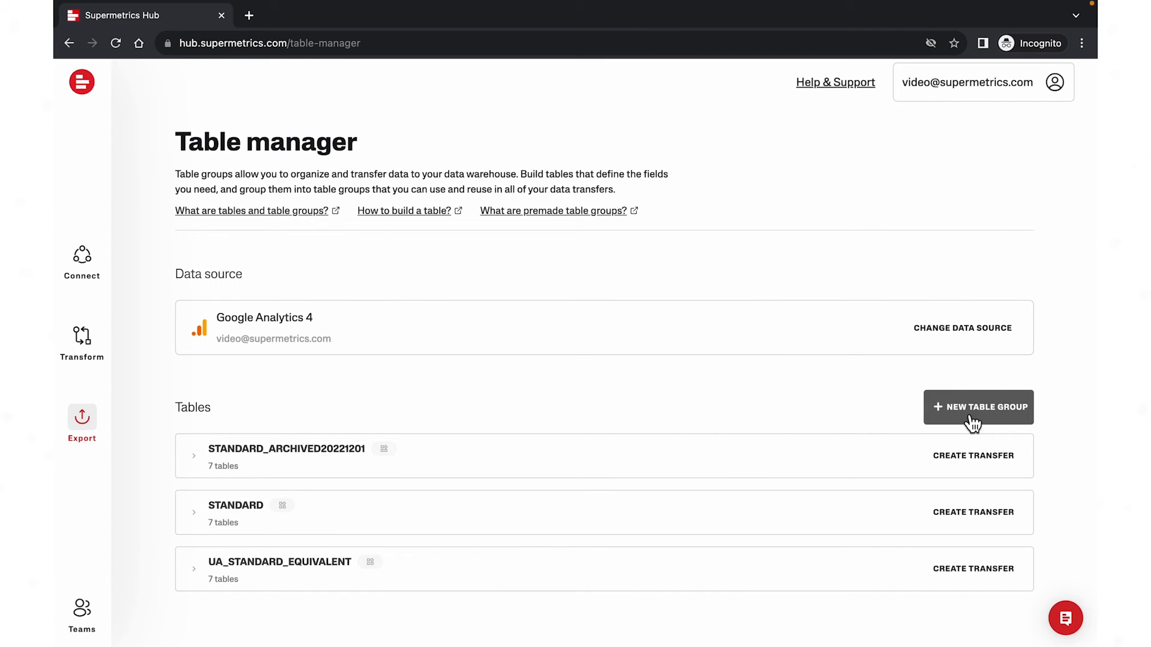
# Create the GA4_CUSTOM_TABLES table group and begin adding a table to it.
pyautogui.click(978, 406)
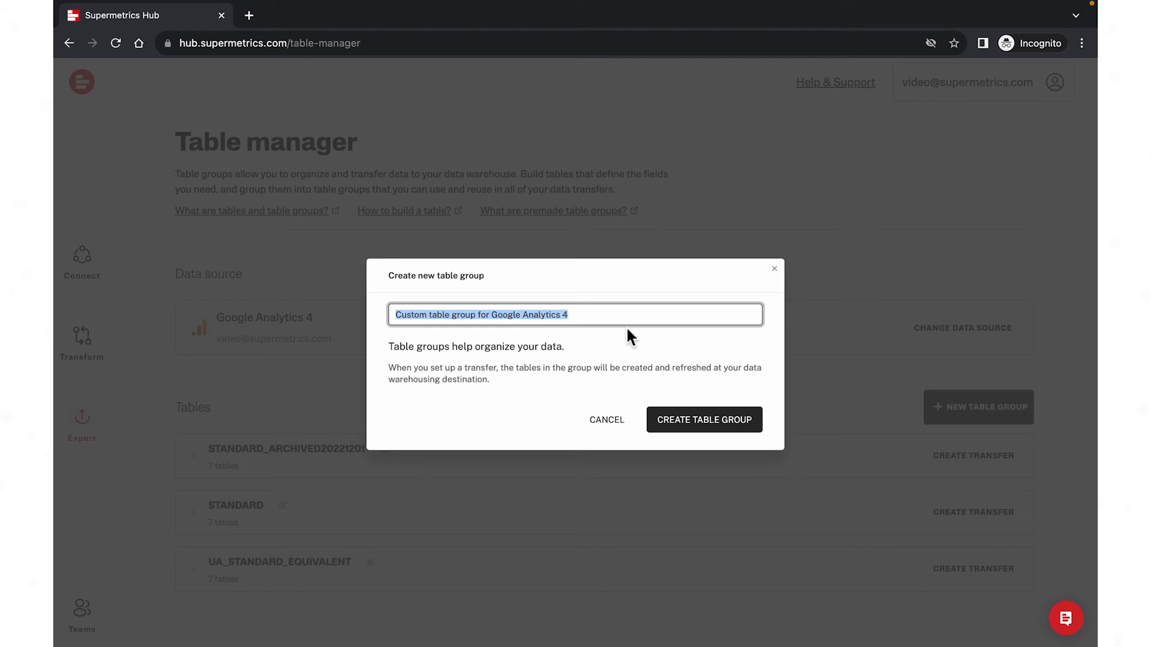
pyautogui.write('GA4_CUSTOM_TABLES')
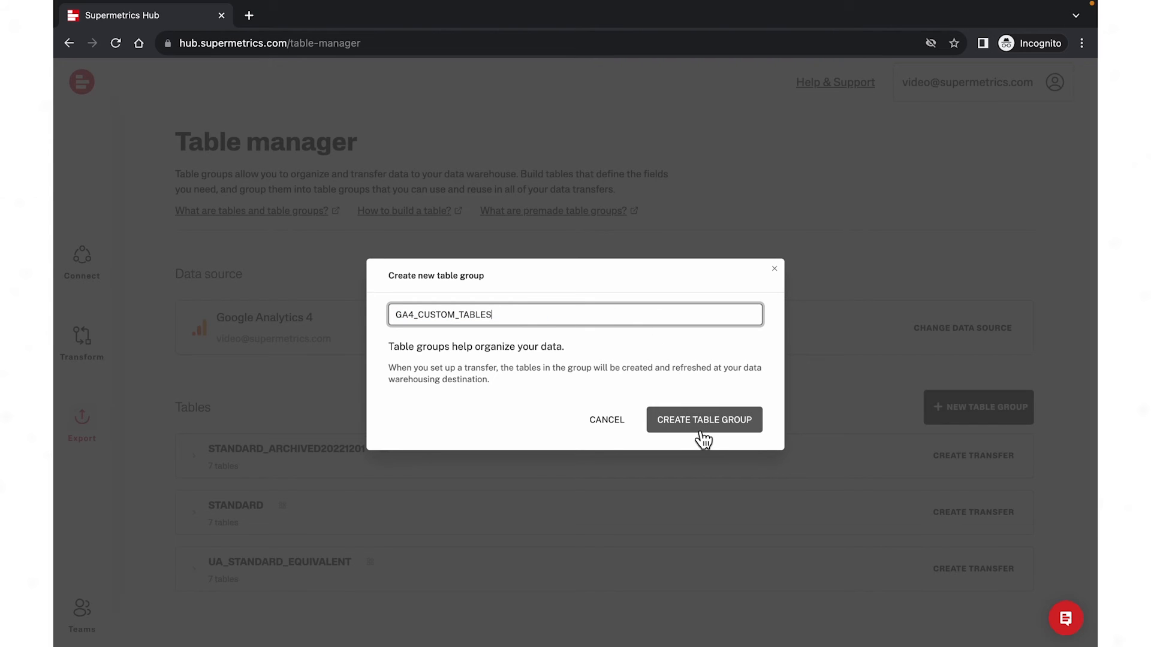
pyautogui.click(704, 419)
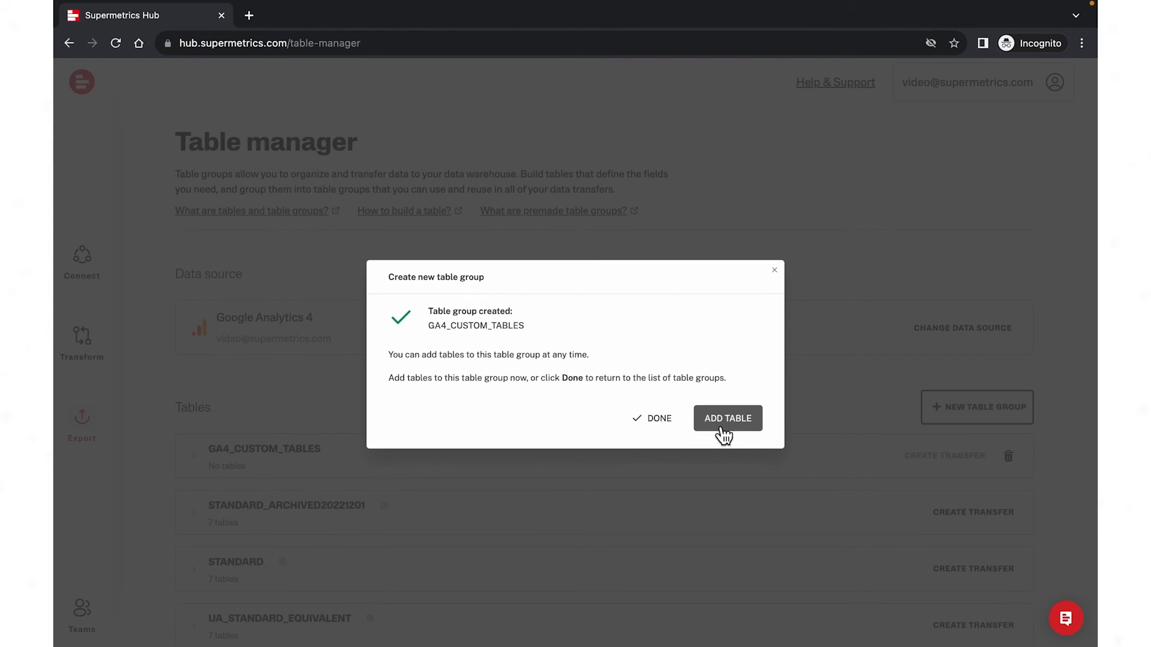
pyautogui.click(727, 418)
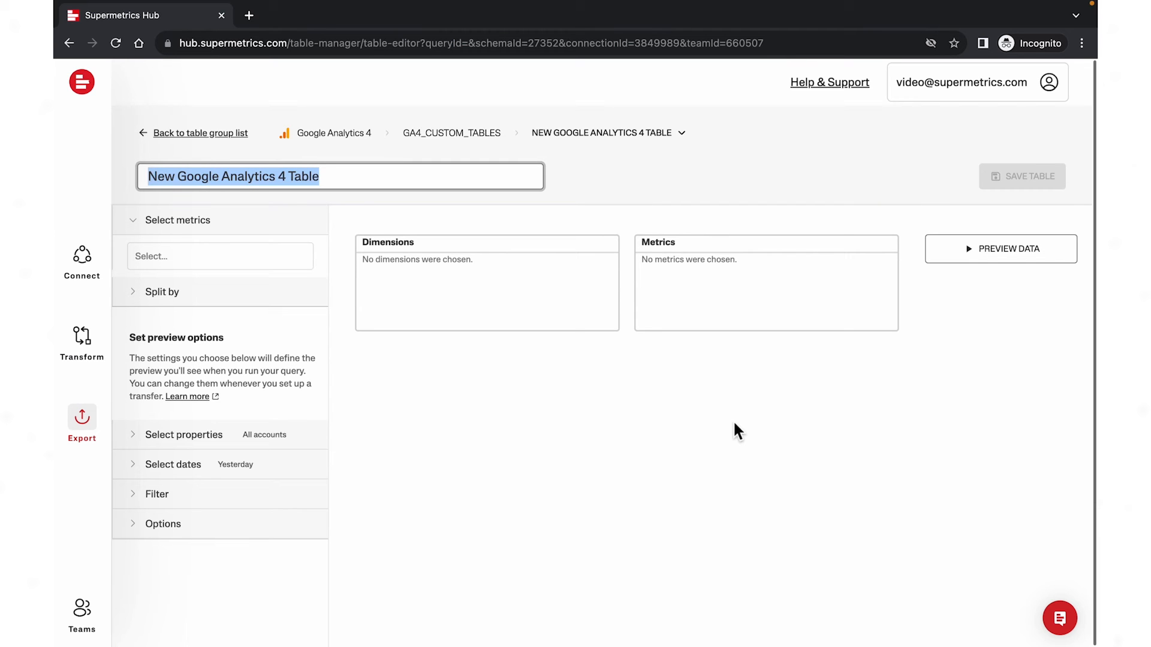
# Name the table 'Users' and add Active users as a metric.
pyautogui.write('Us')
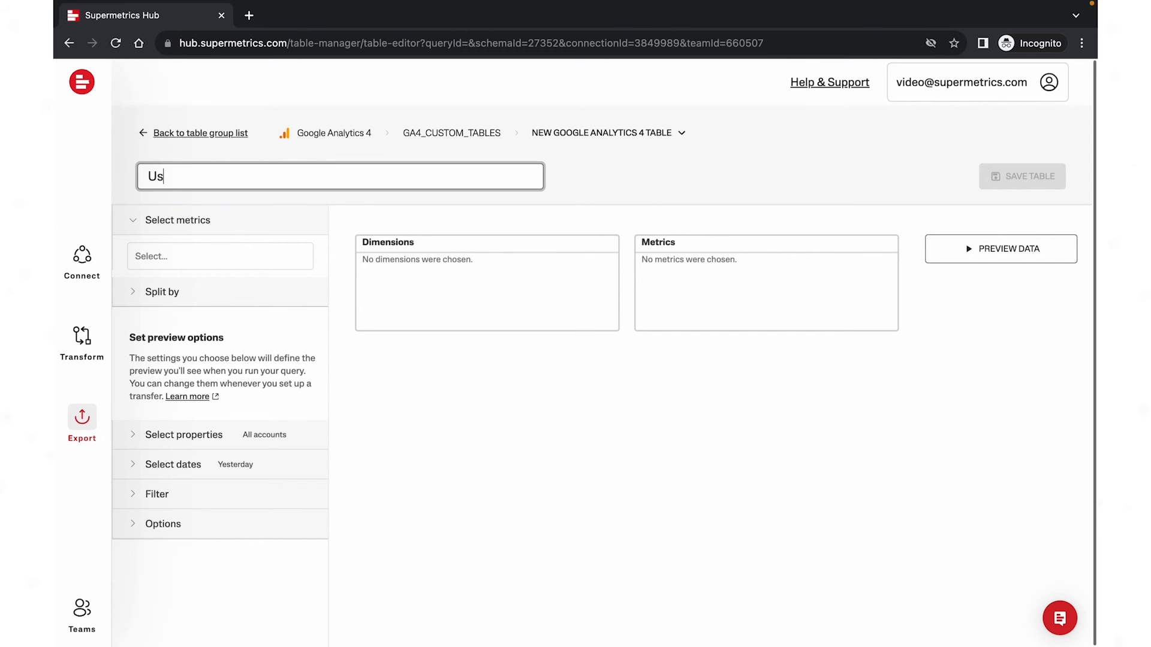
pyautogui.write('ers')
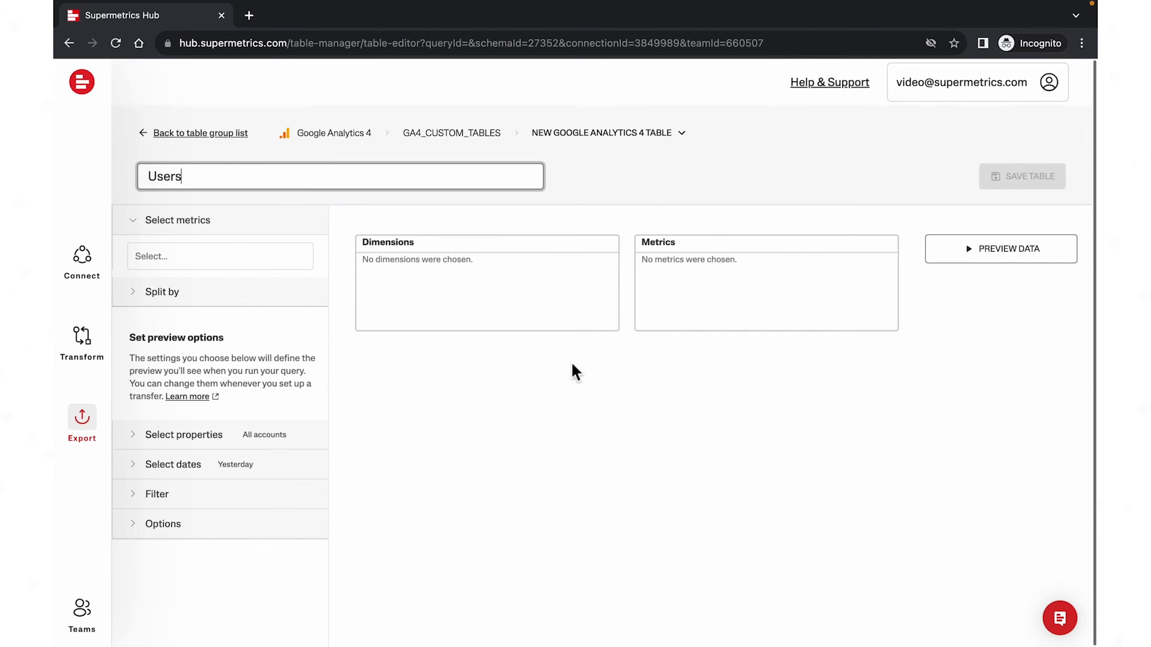
pyautogui.click(219, 256)
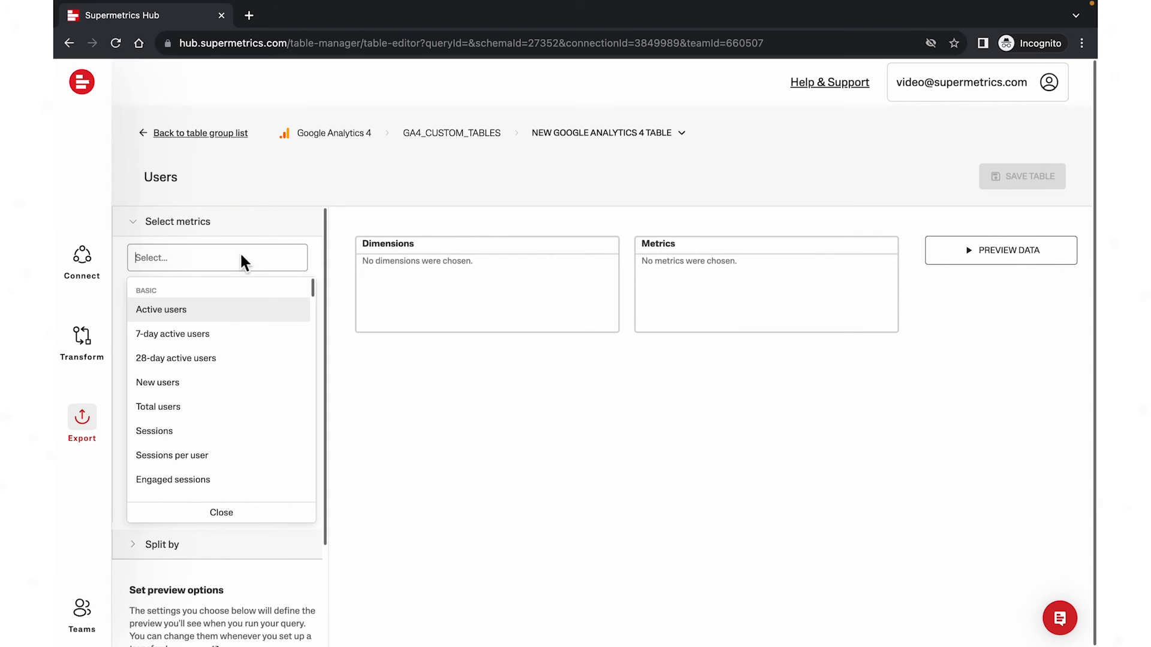
pyautogui.click(160, 309)
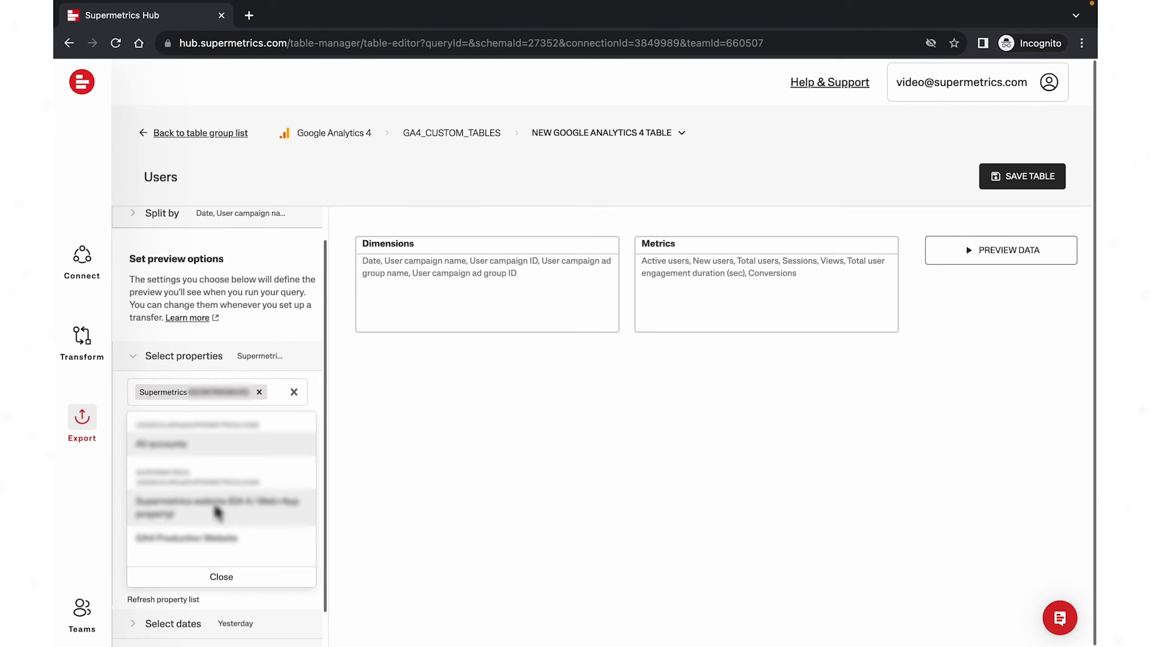
# Pick a property, set the range to the last 7 days excluding today, and preview the Users data.
pyautogui.click(222, 576)
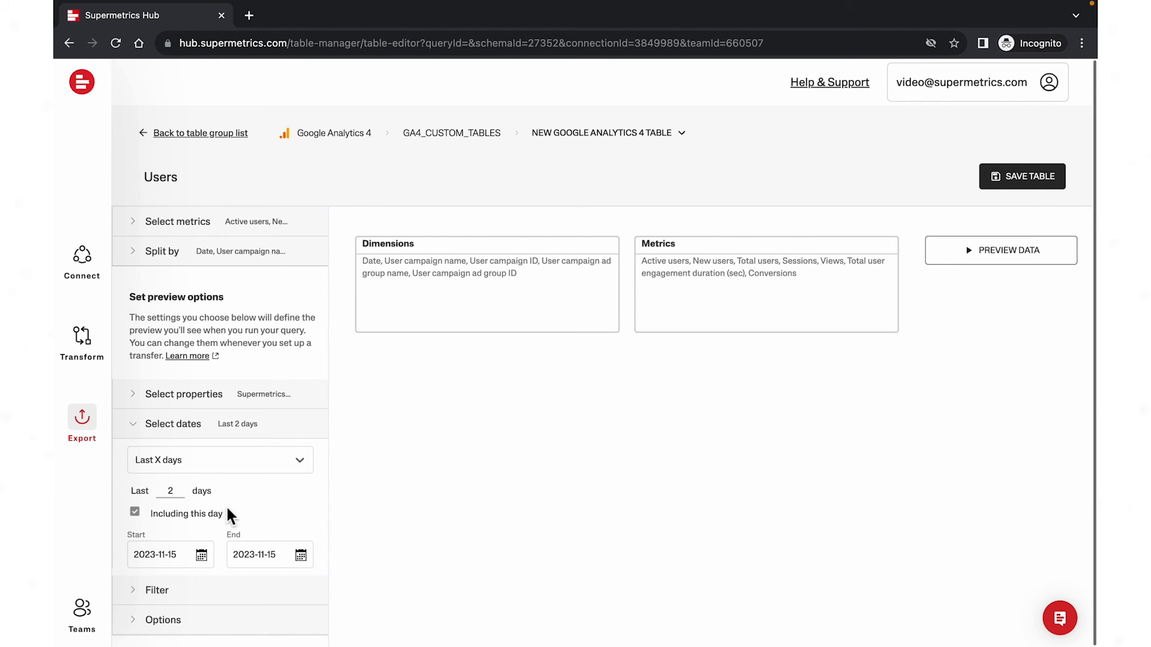
pyautogui.click(134, 513)
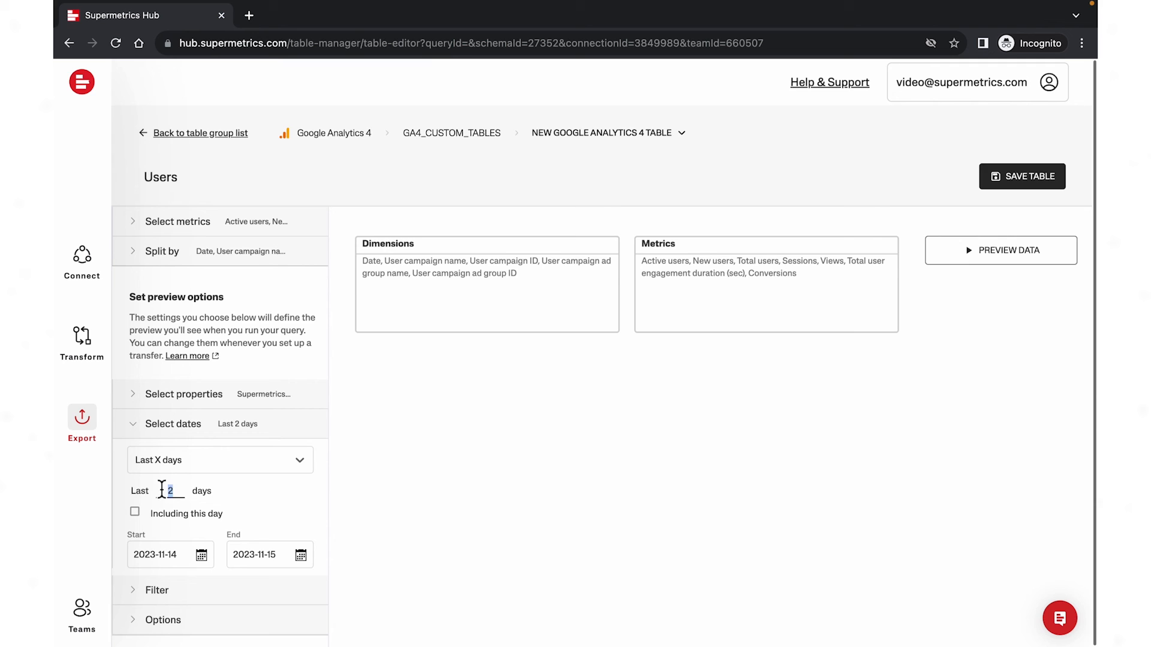
pyautogui.write('7')
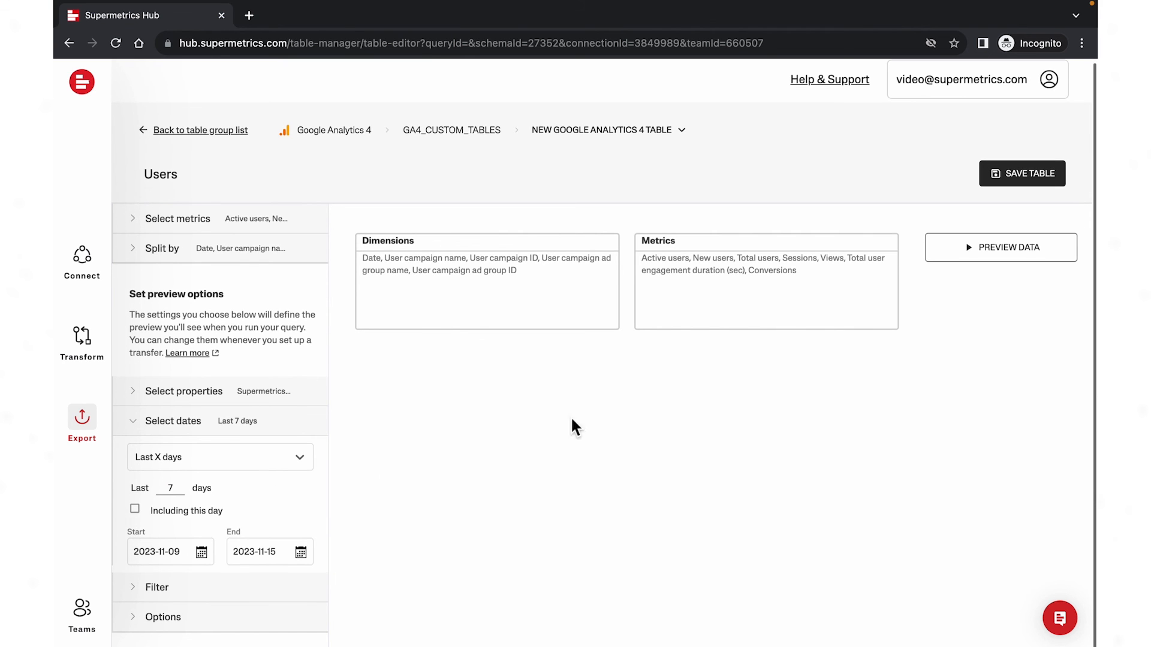
pyautogui.click(1000, 247)
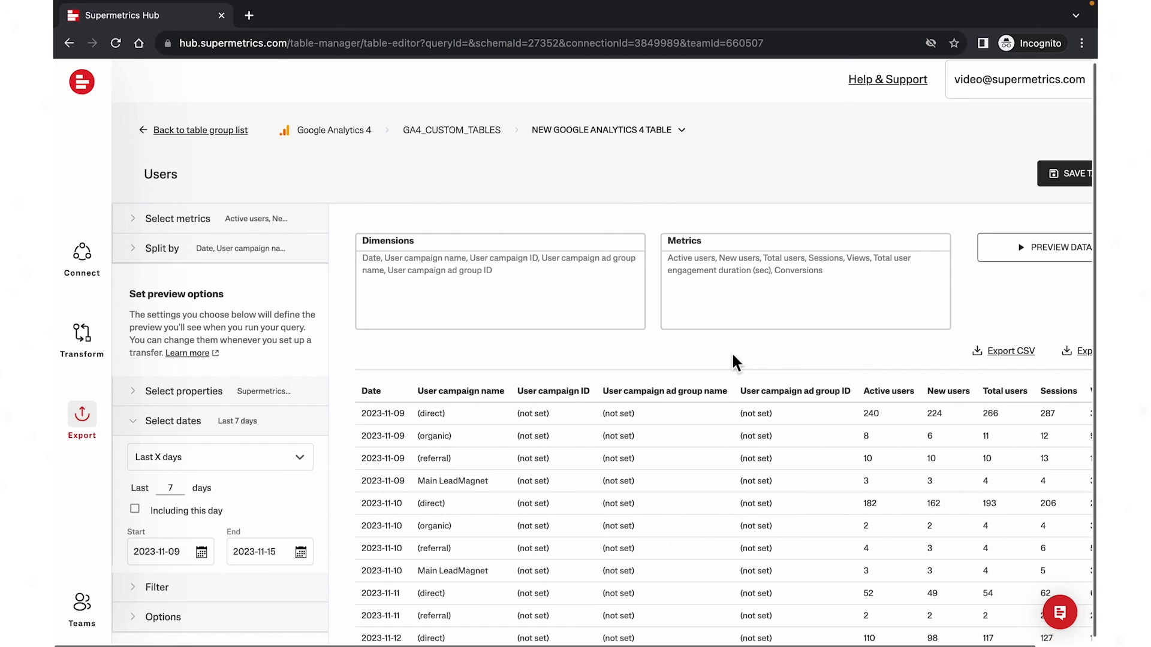